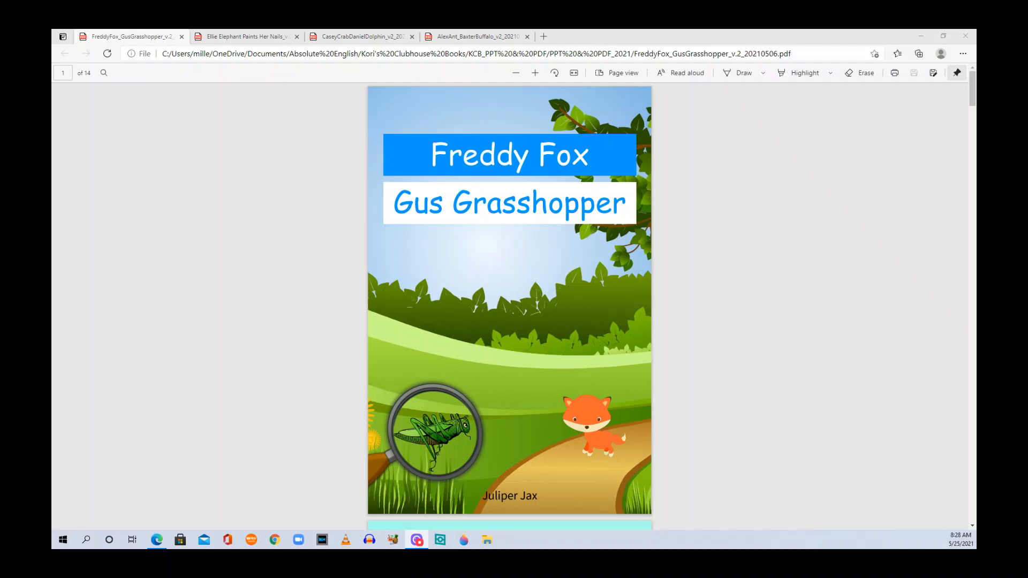
pyautogui.moveTo(676, 334)
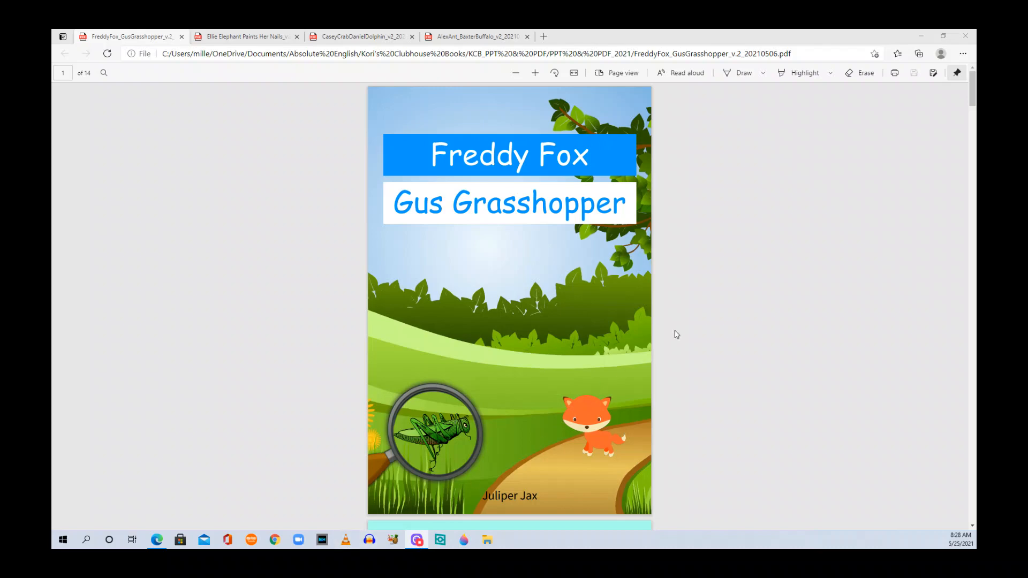
pyautogui.scroll(-3)
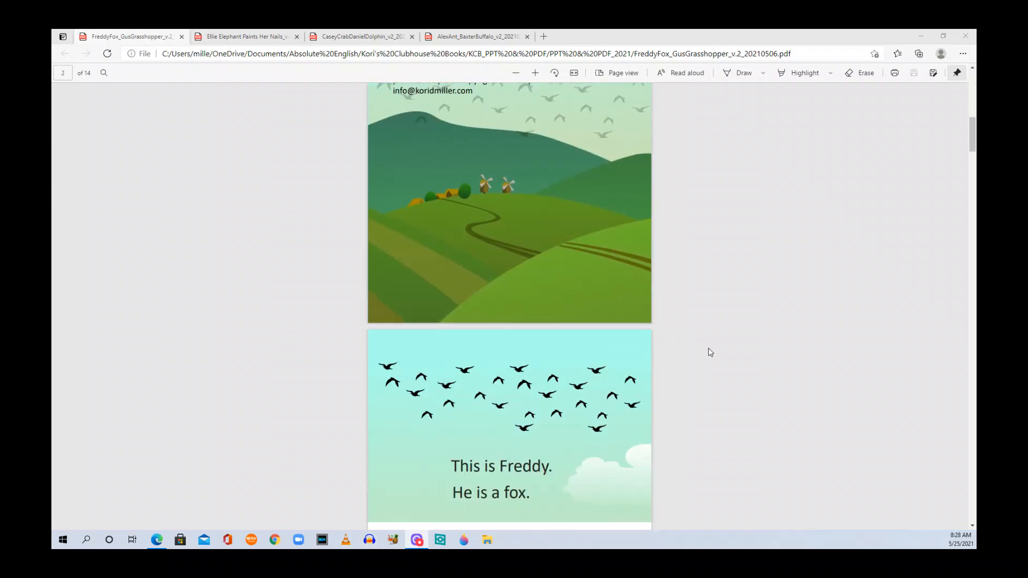
pyautogui.scroll(-3)
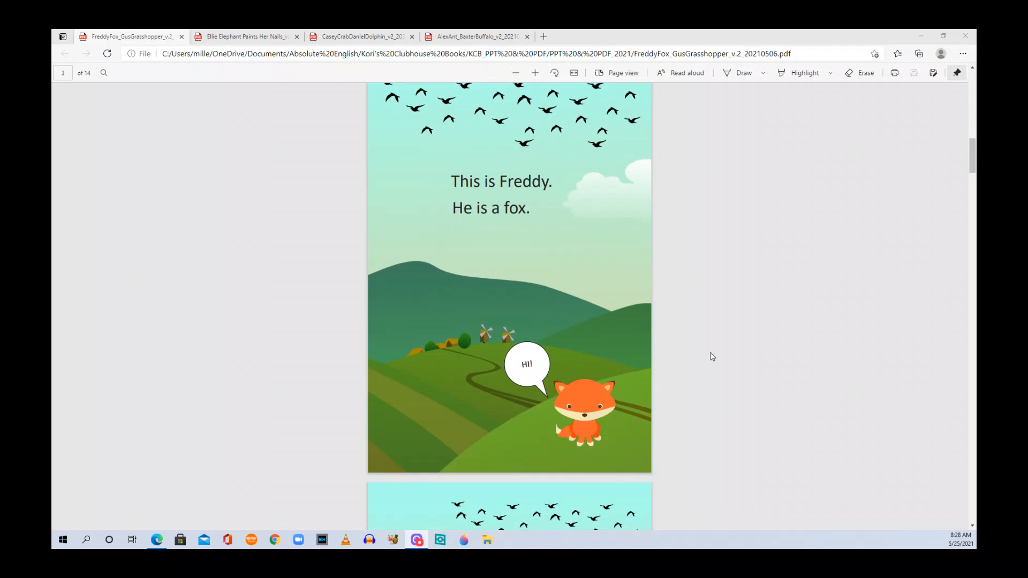
pyautogui.scroll(-3)
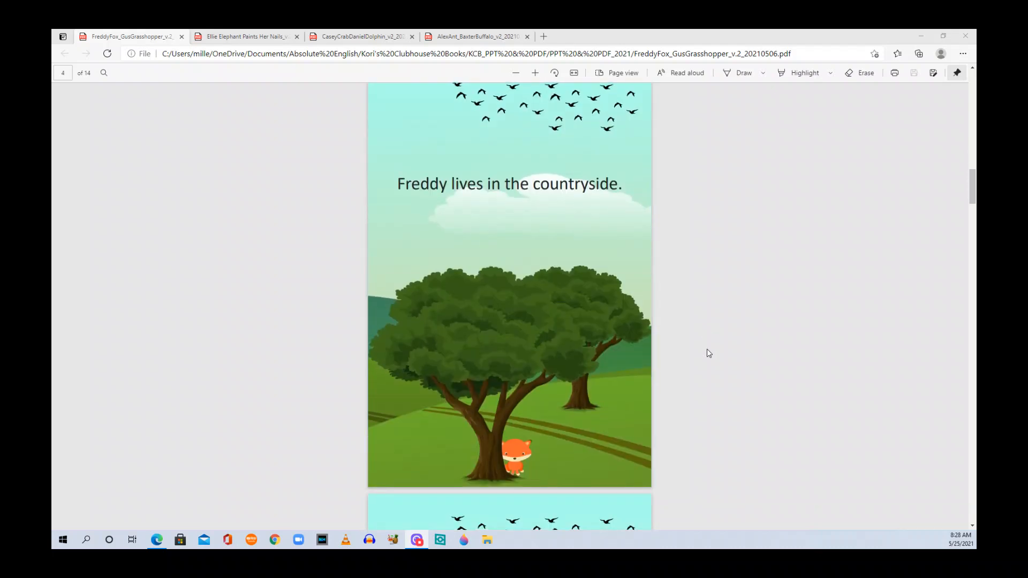
pyautogui.scroll(-3)
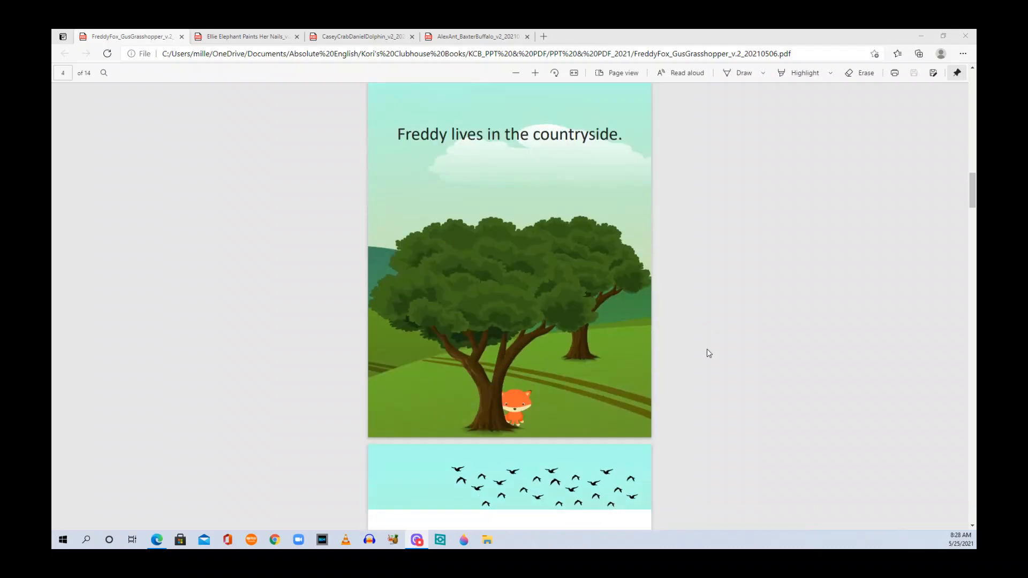
pyautogui.scroll(-3)
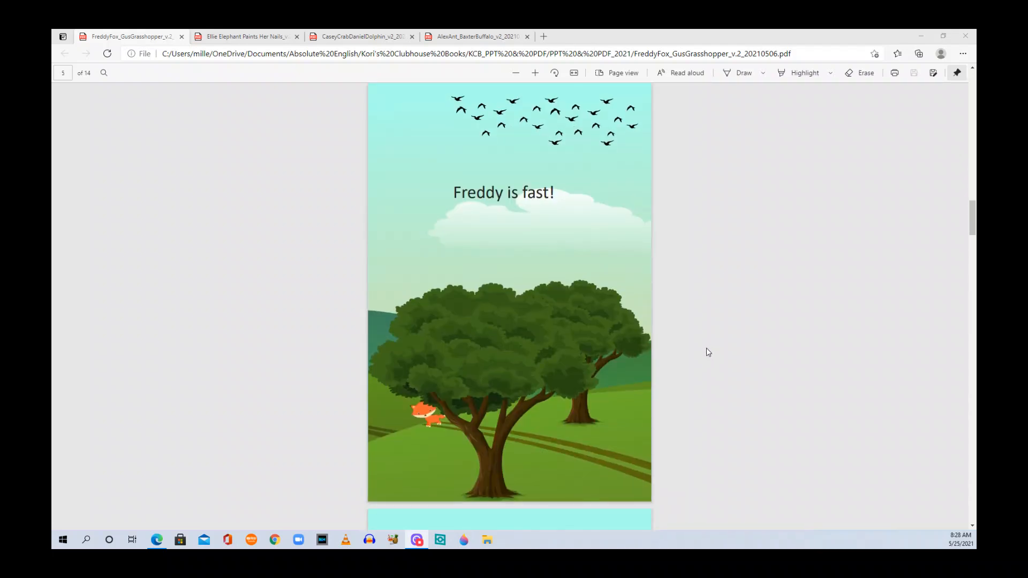
pyautogui.scroll(-3)
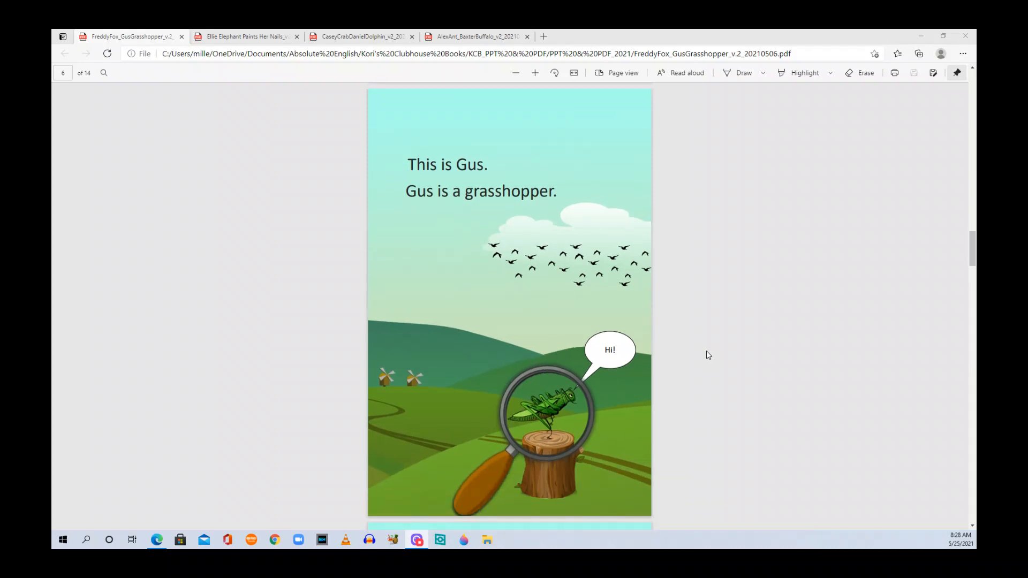
pyautogui.scroll(-3)
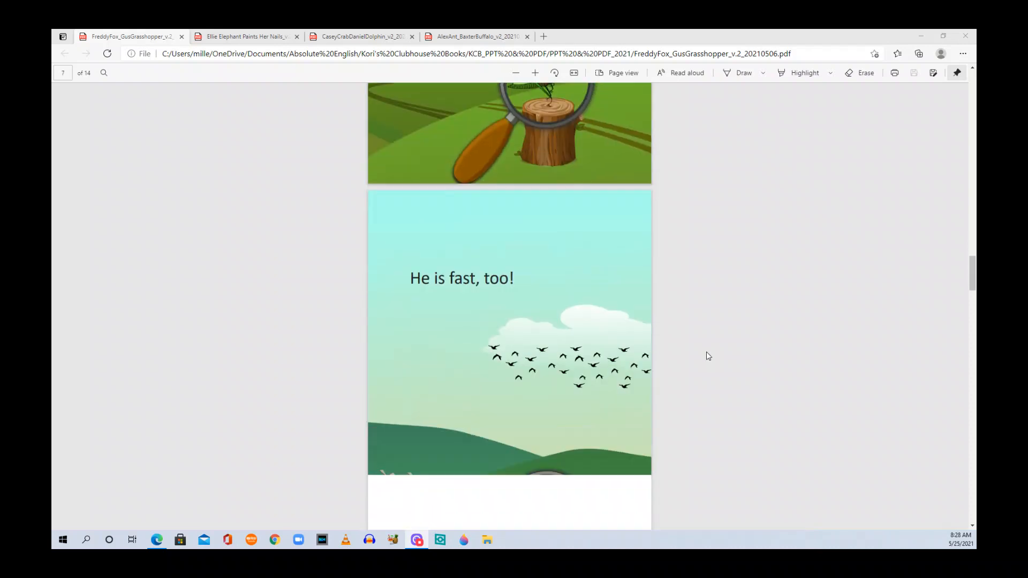
pyautogui.scroll(-3)
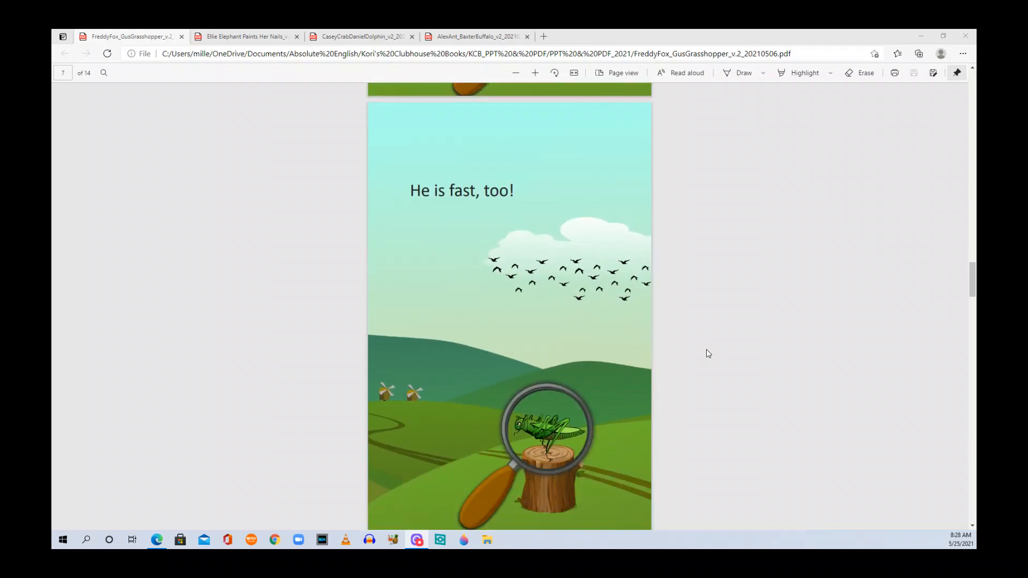
pyautogui.scroll(-3)
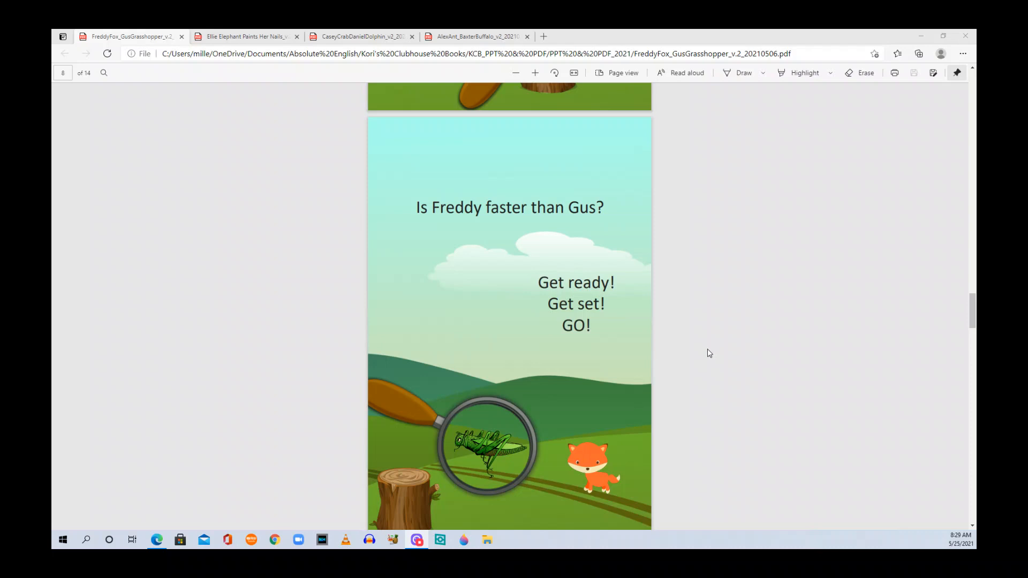
pyautogui.scroll(-3)
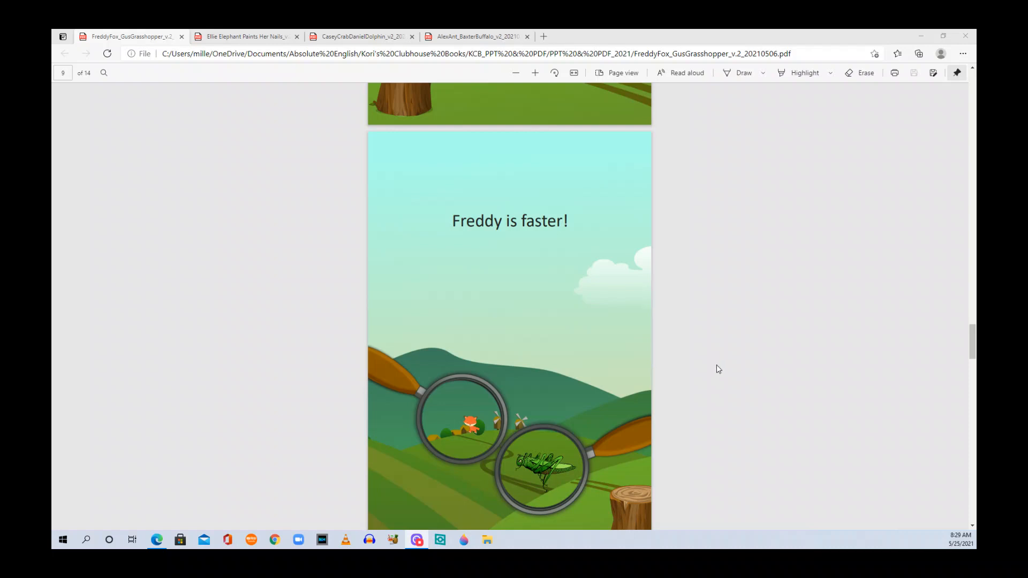
pyautogui.scroll(-3)
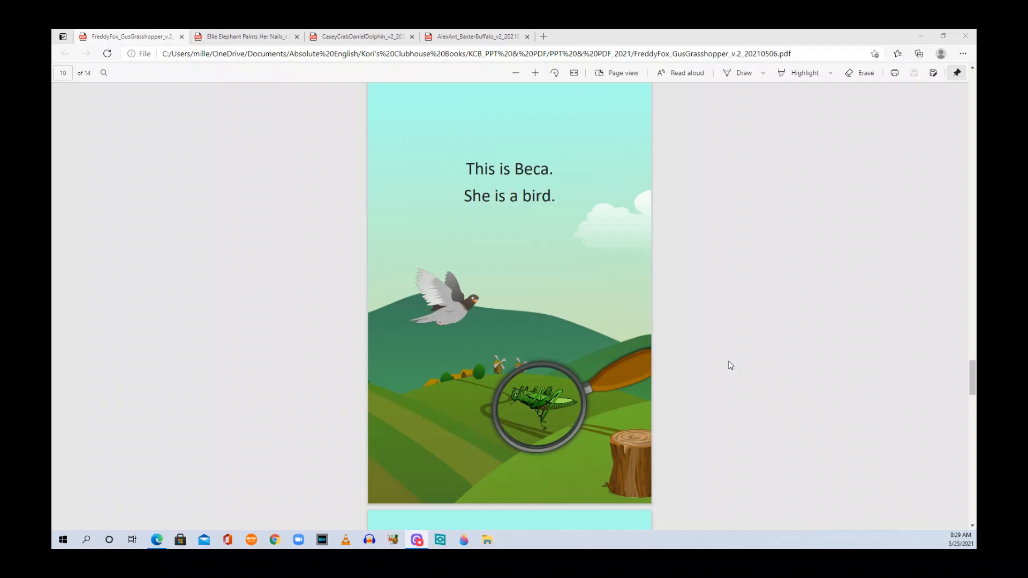
pyautogui.scroll(-3)
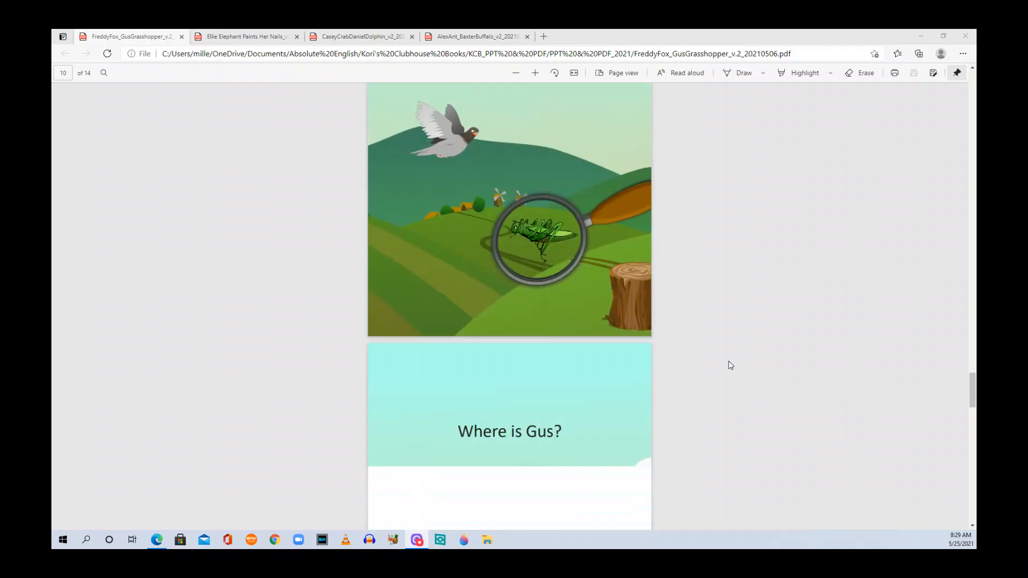
pyautogui.scroll(-3)
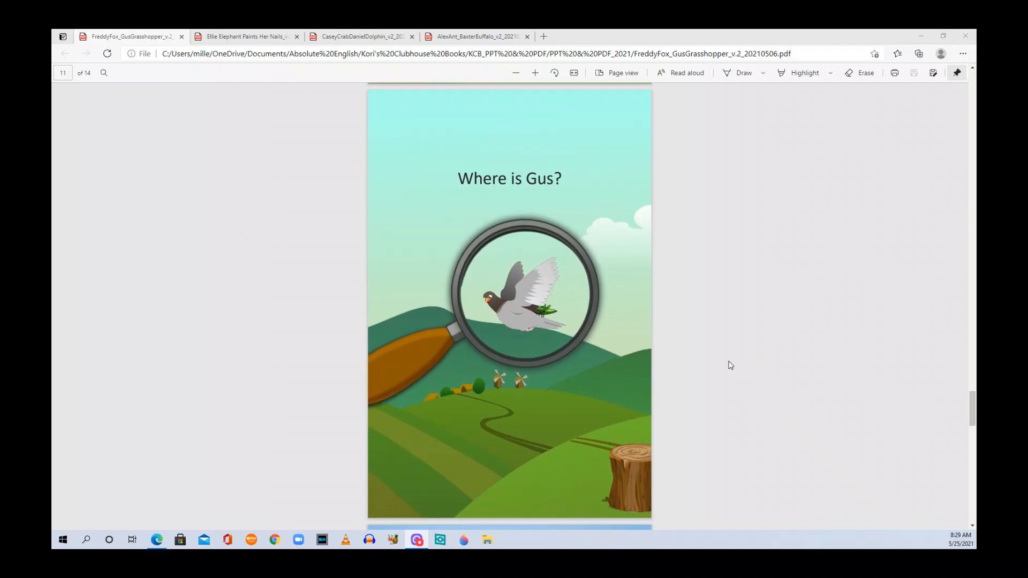
pyautogui.scroll(-3)
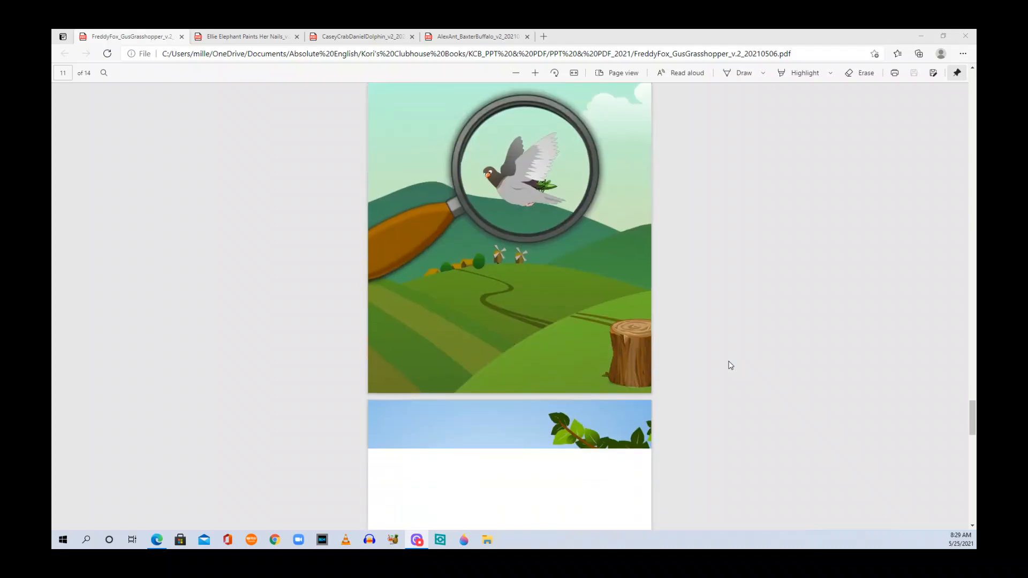
pyautogui.scroll(-3)
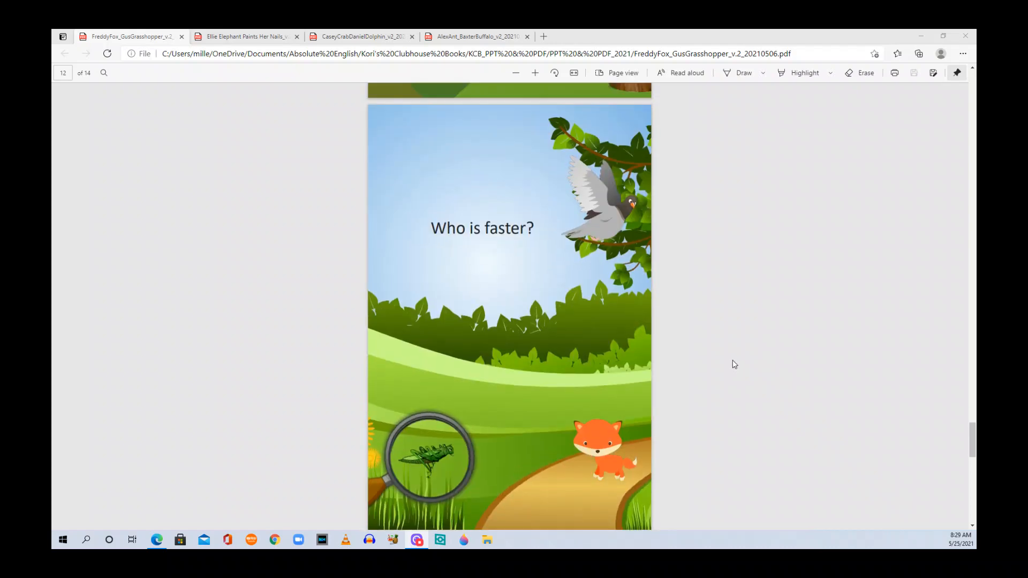
pyautogui.scroll(-3)
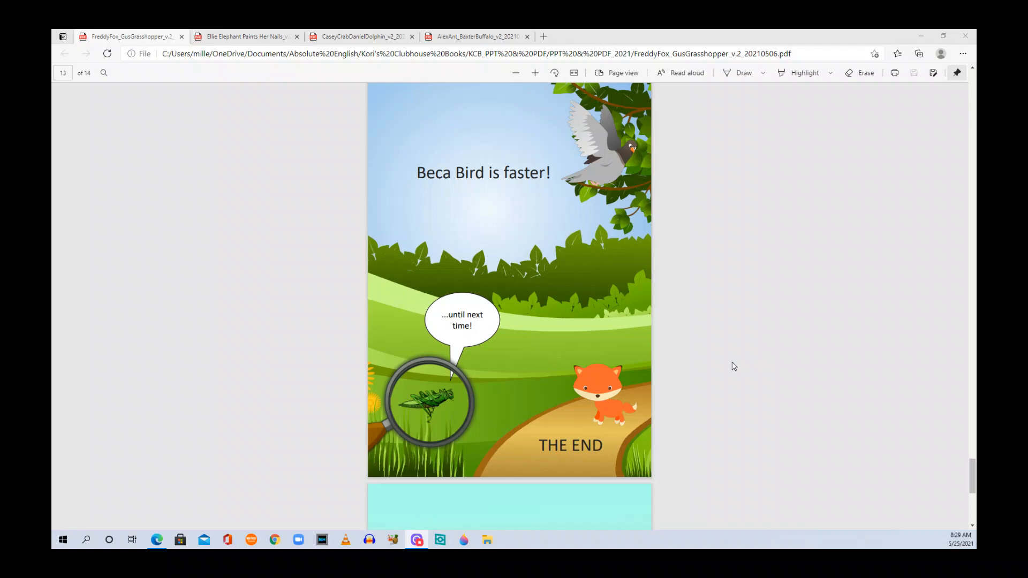
pyautogui.scroll(-3)
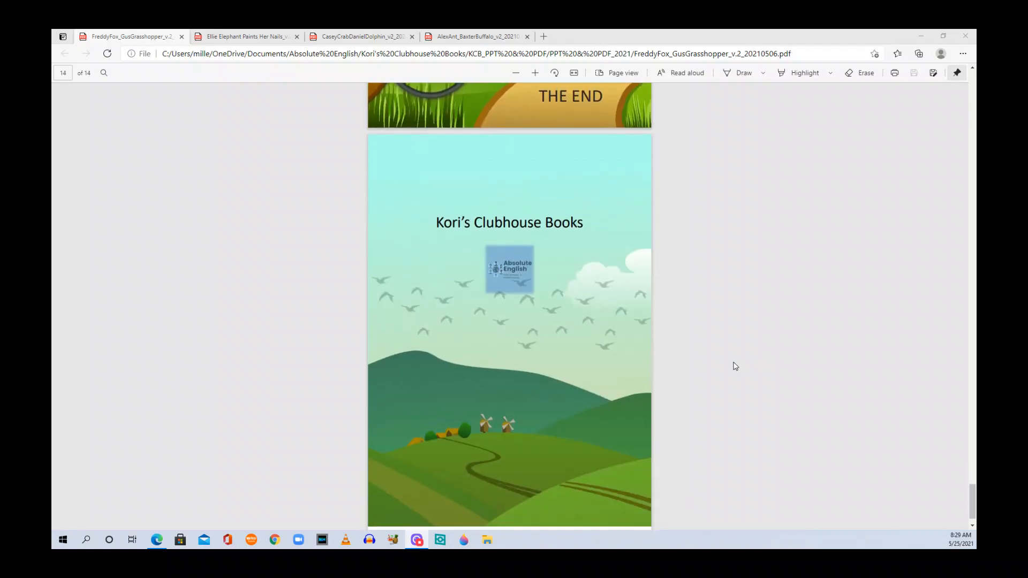